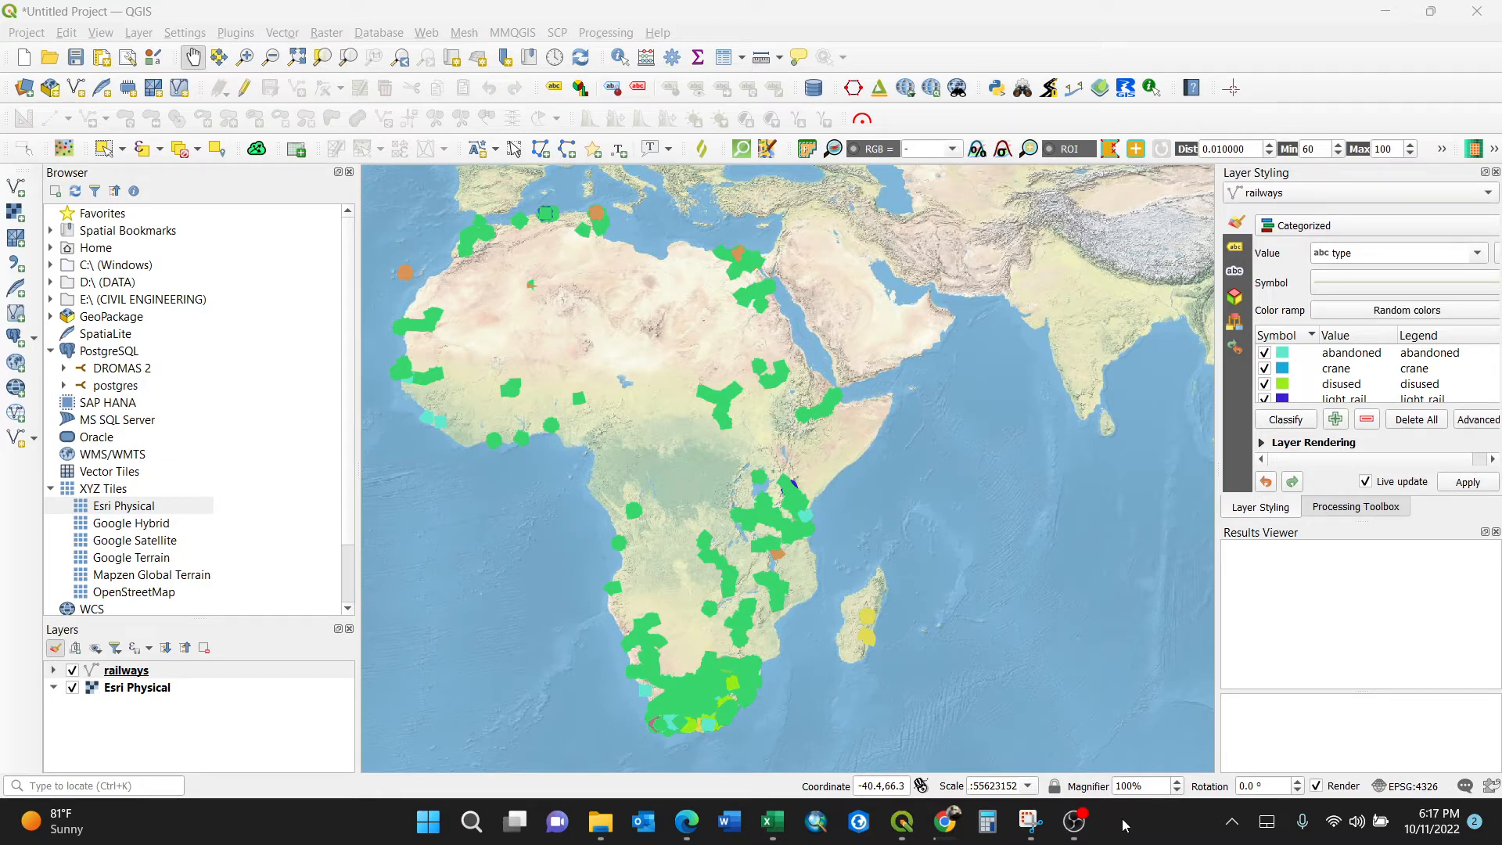
mouse_move(223, 658)
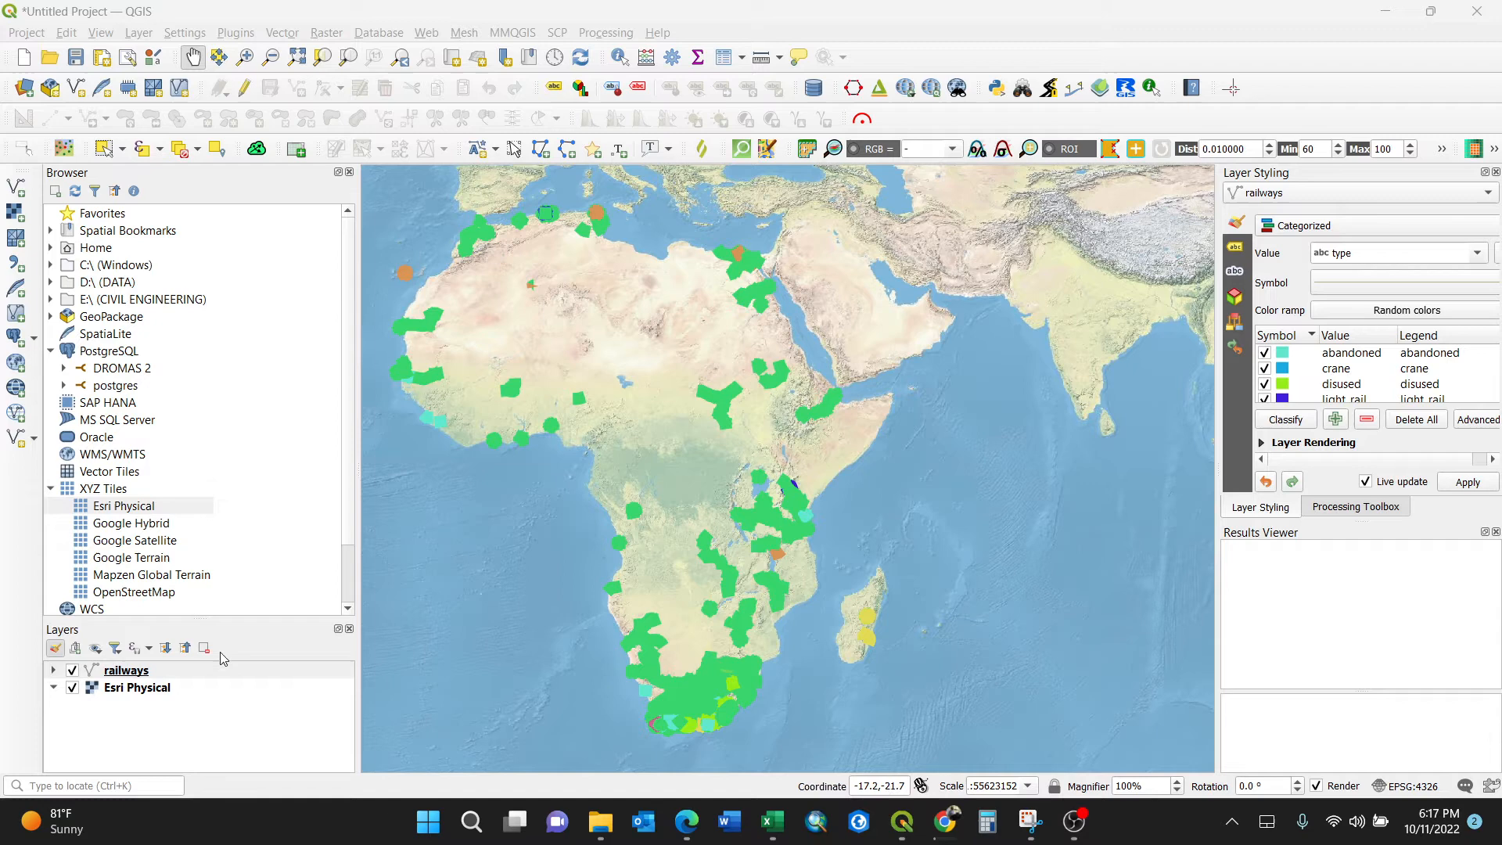
- Select the railways layer in the Layers panel
click(125, 670)
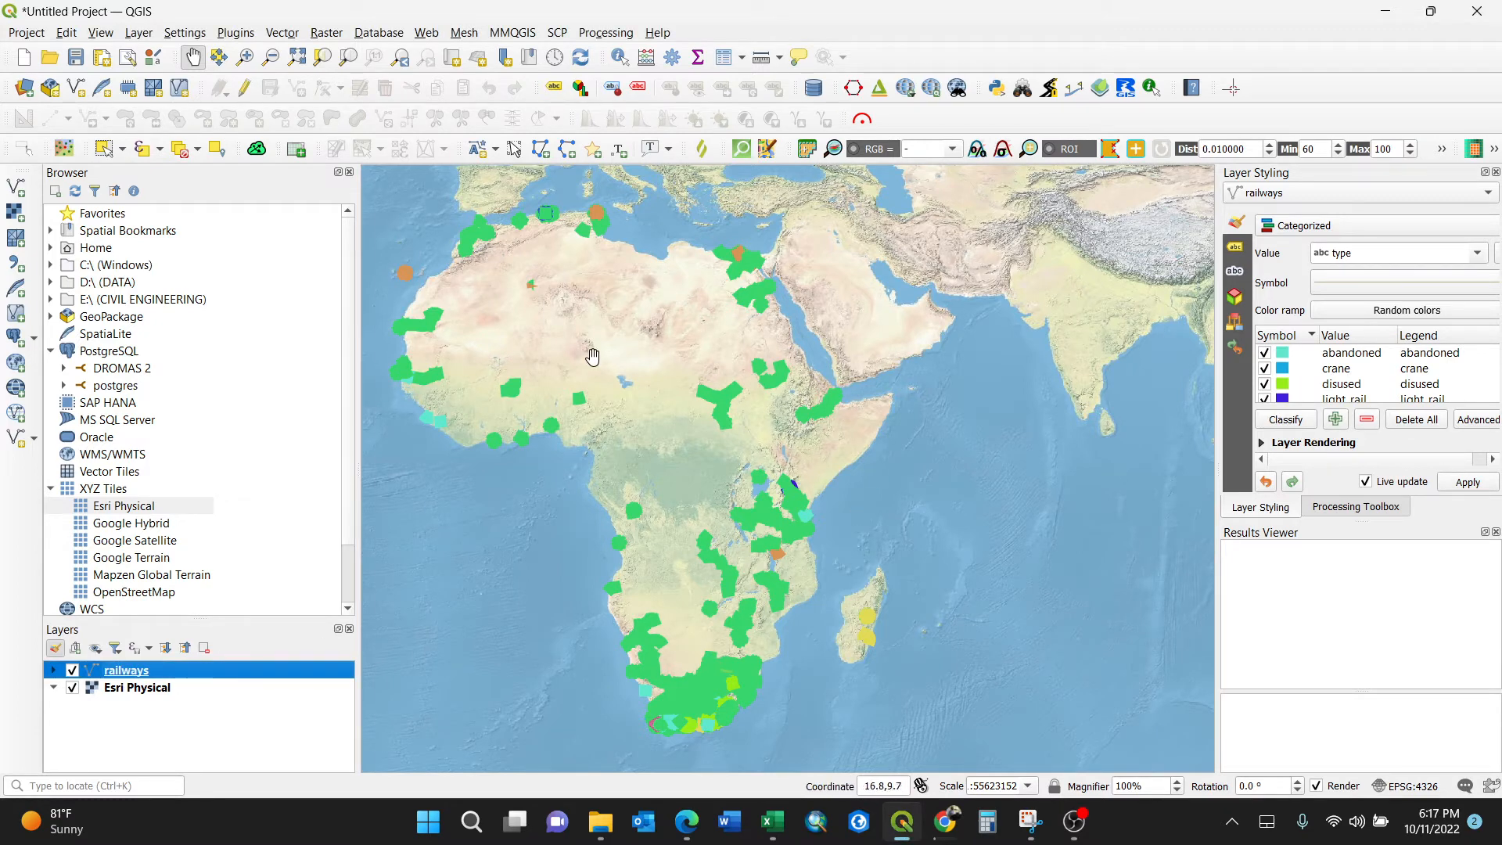
mouse_move(571, 380)
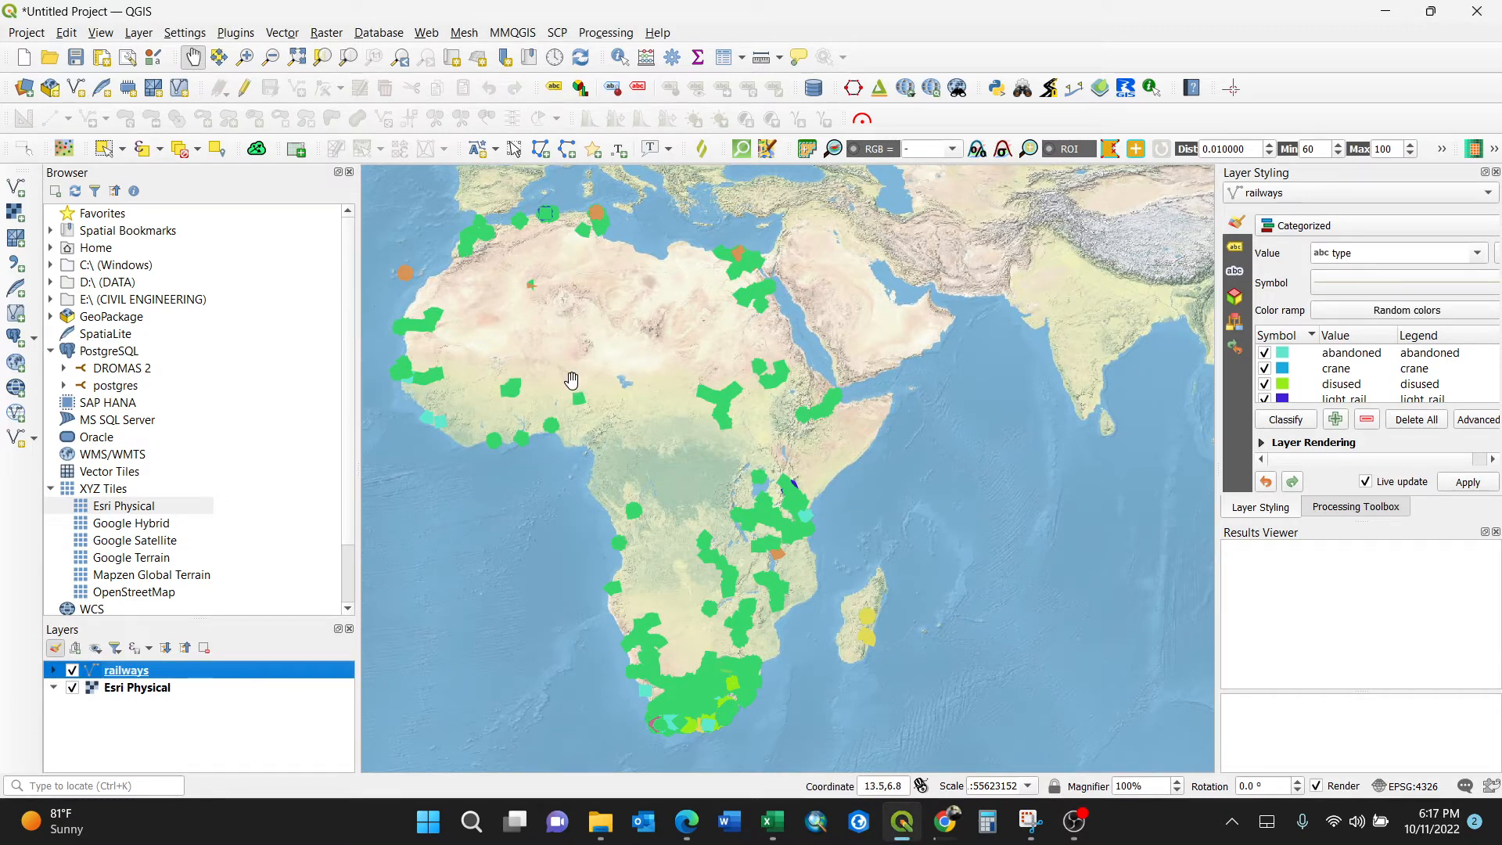
mouse_move(626, 387)
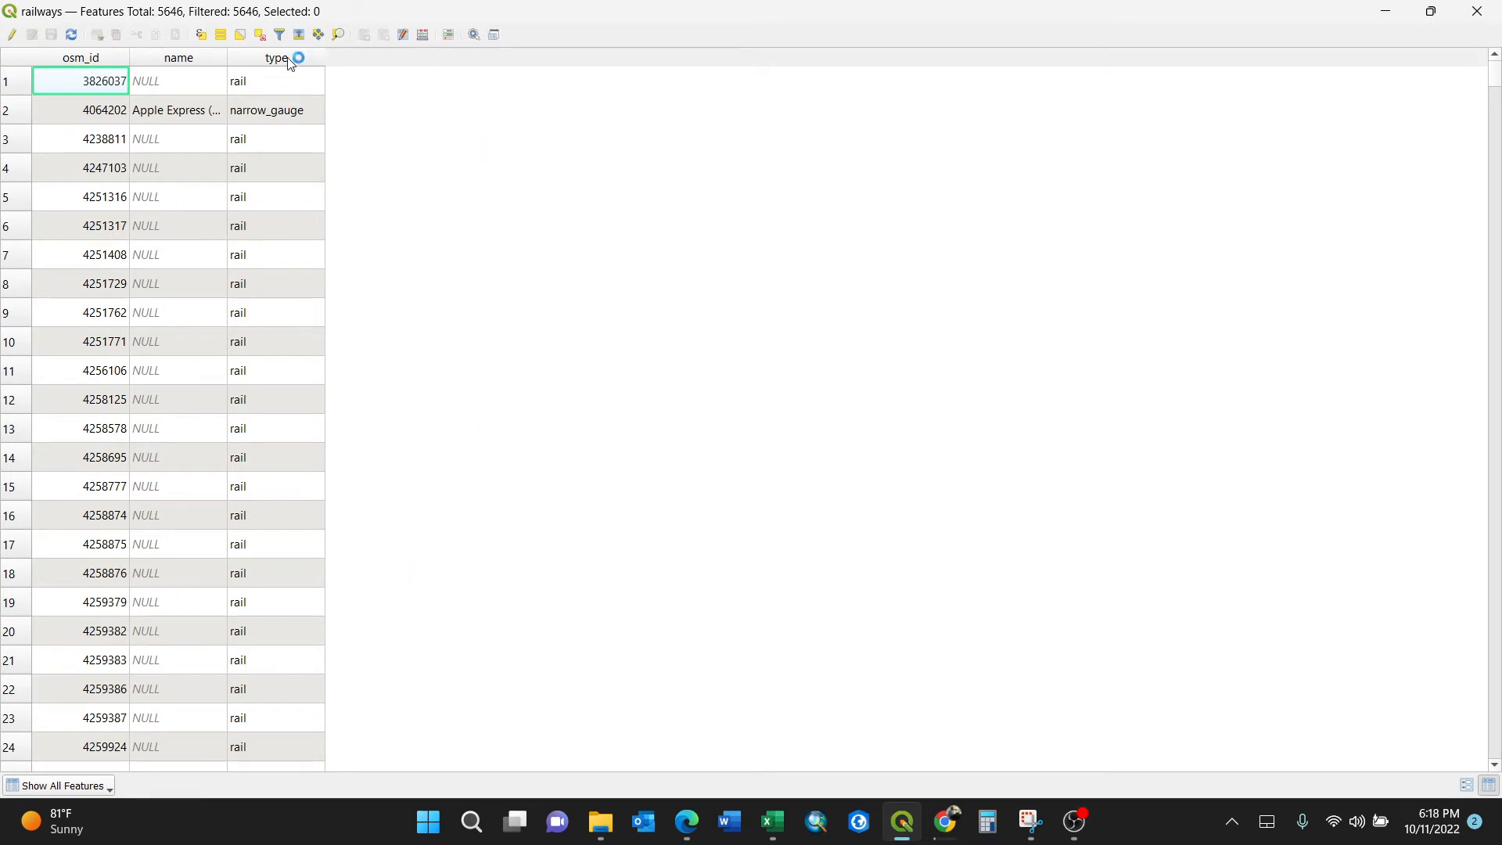
- Add a new field named 'Date' with the Date type to the railways table
click(37, 36)
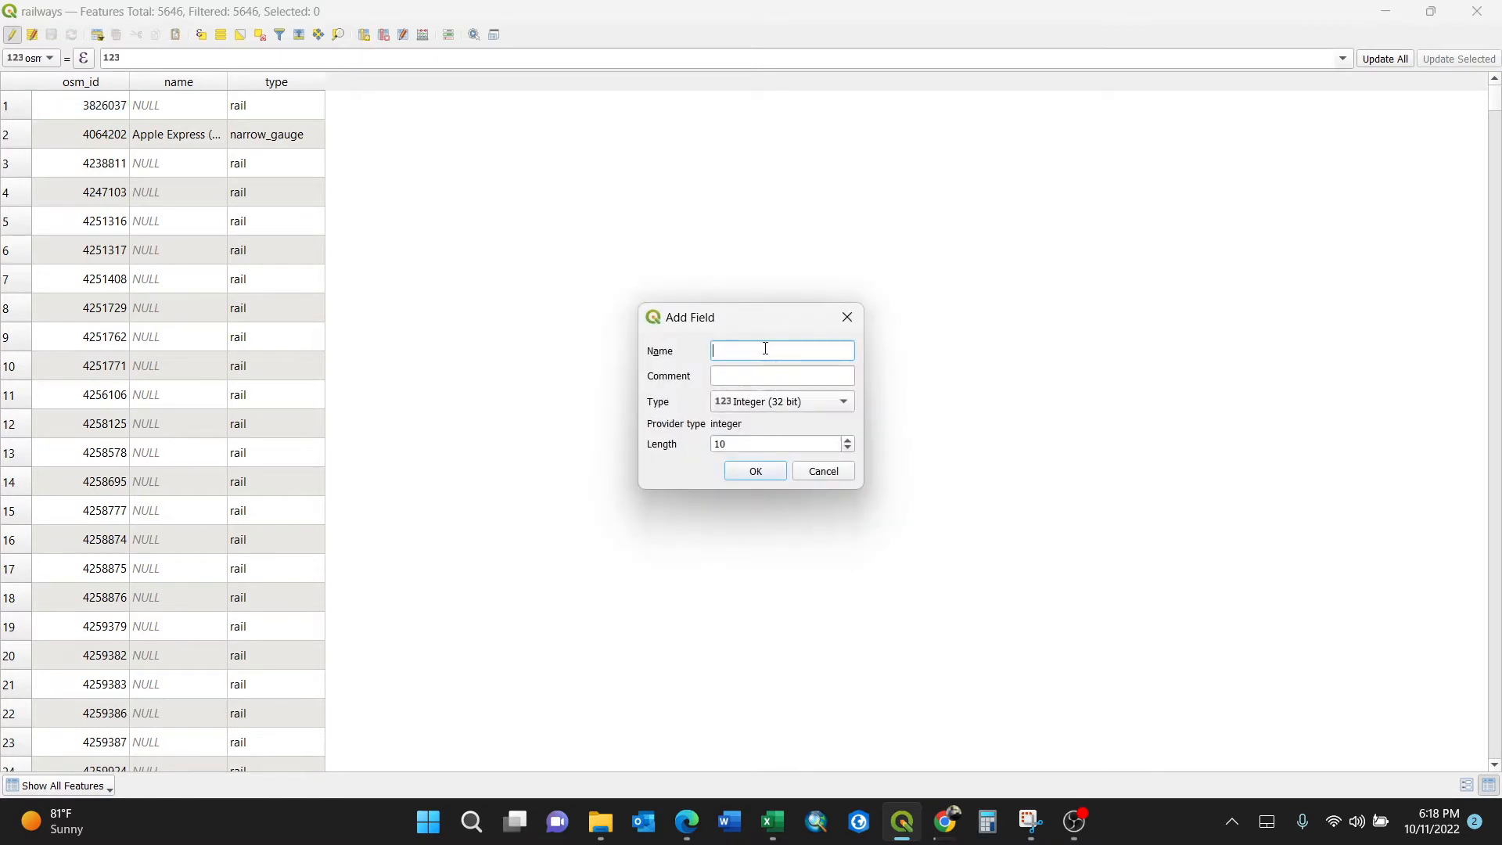
text(Date)
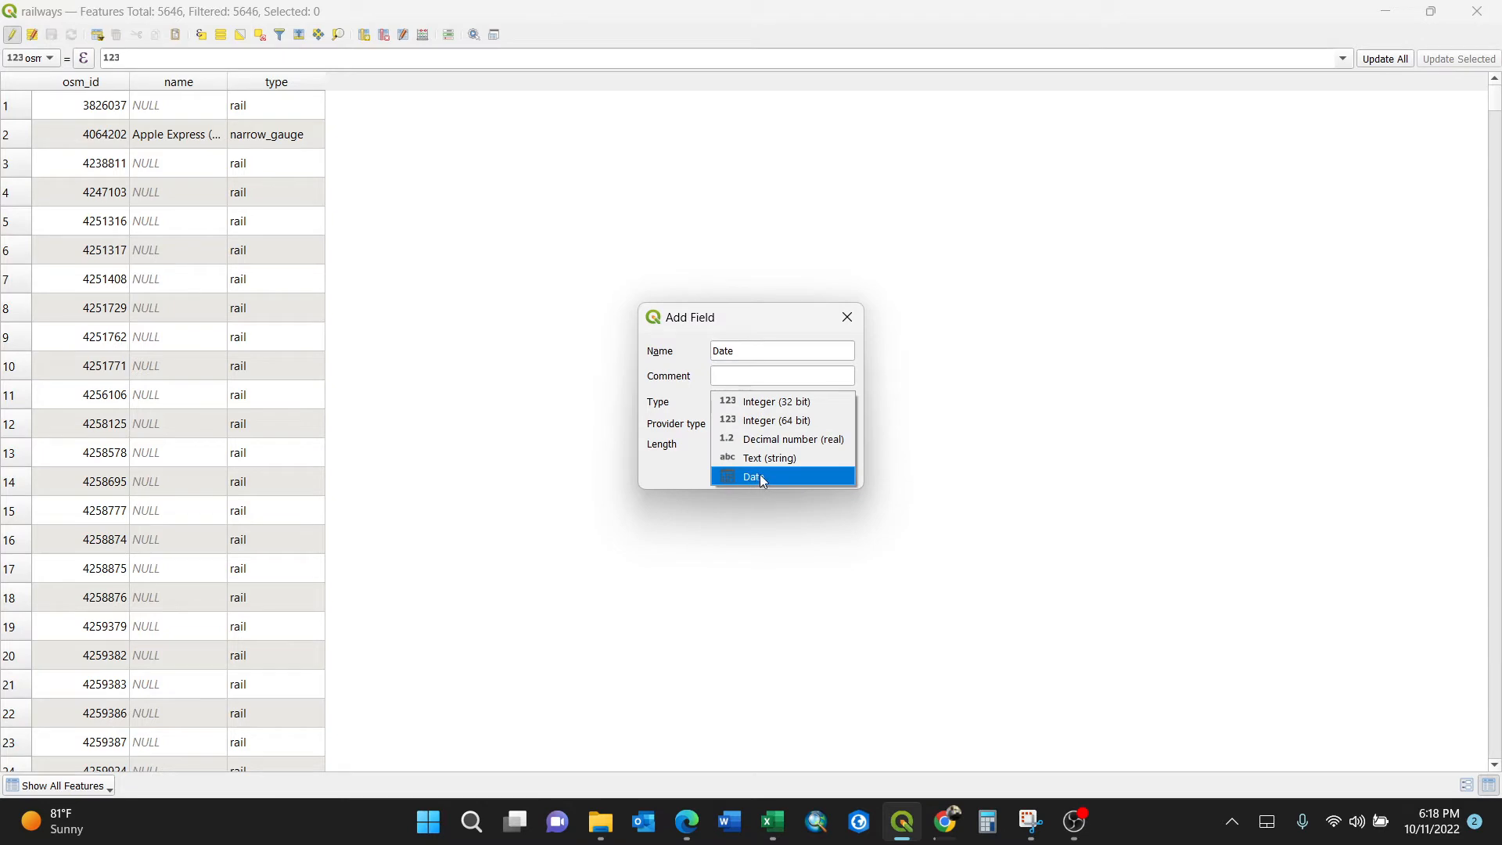
click(756, 477)
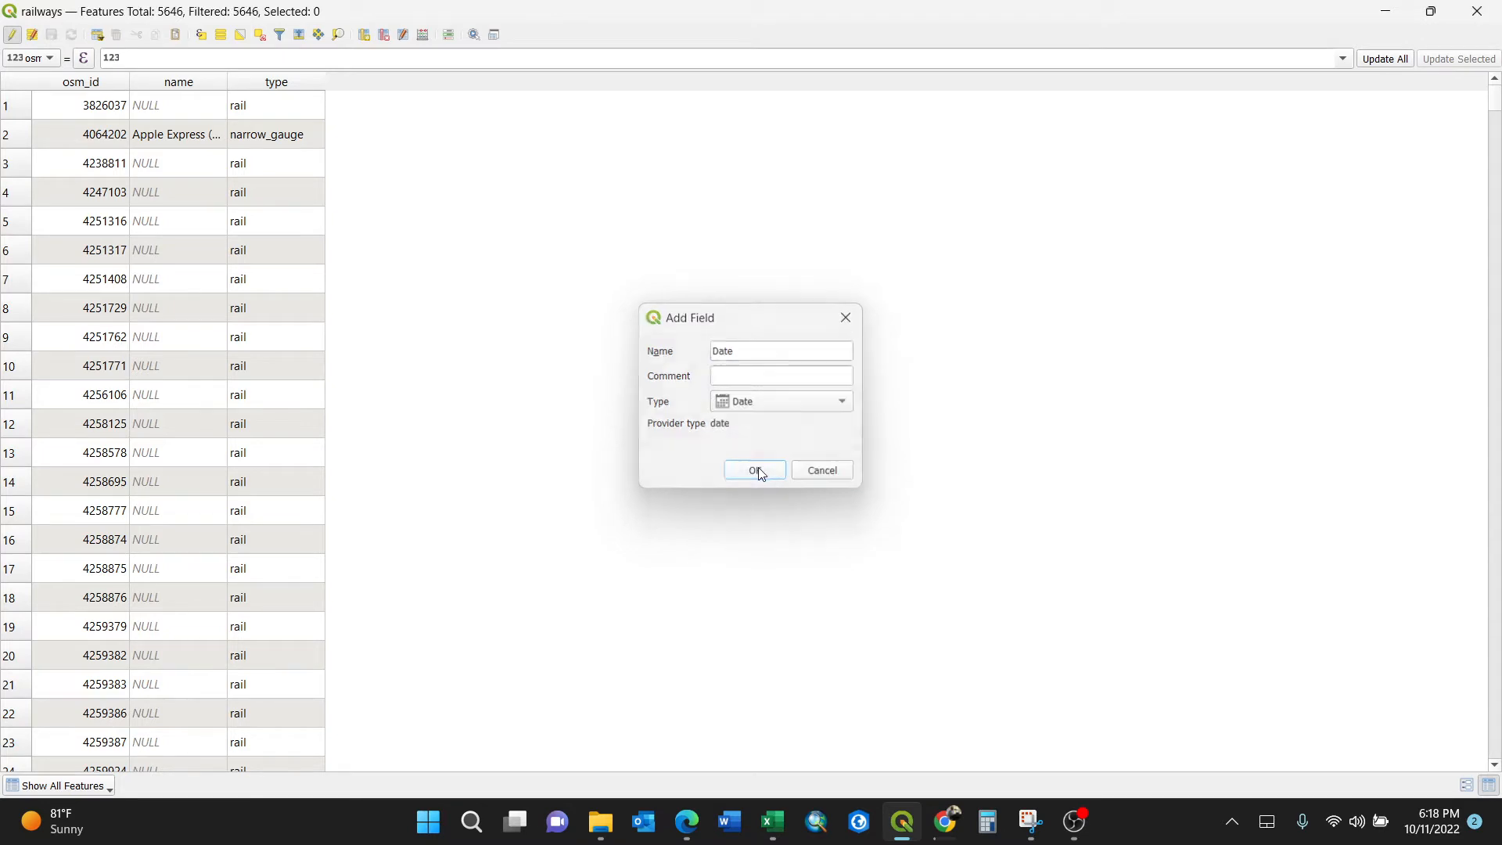
click(754, 469)
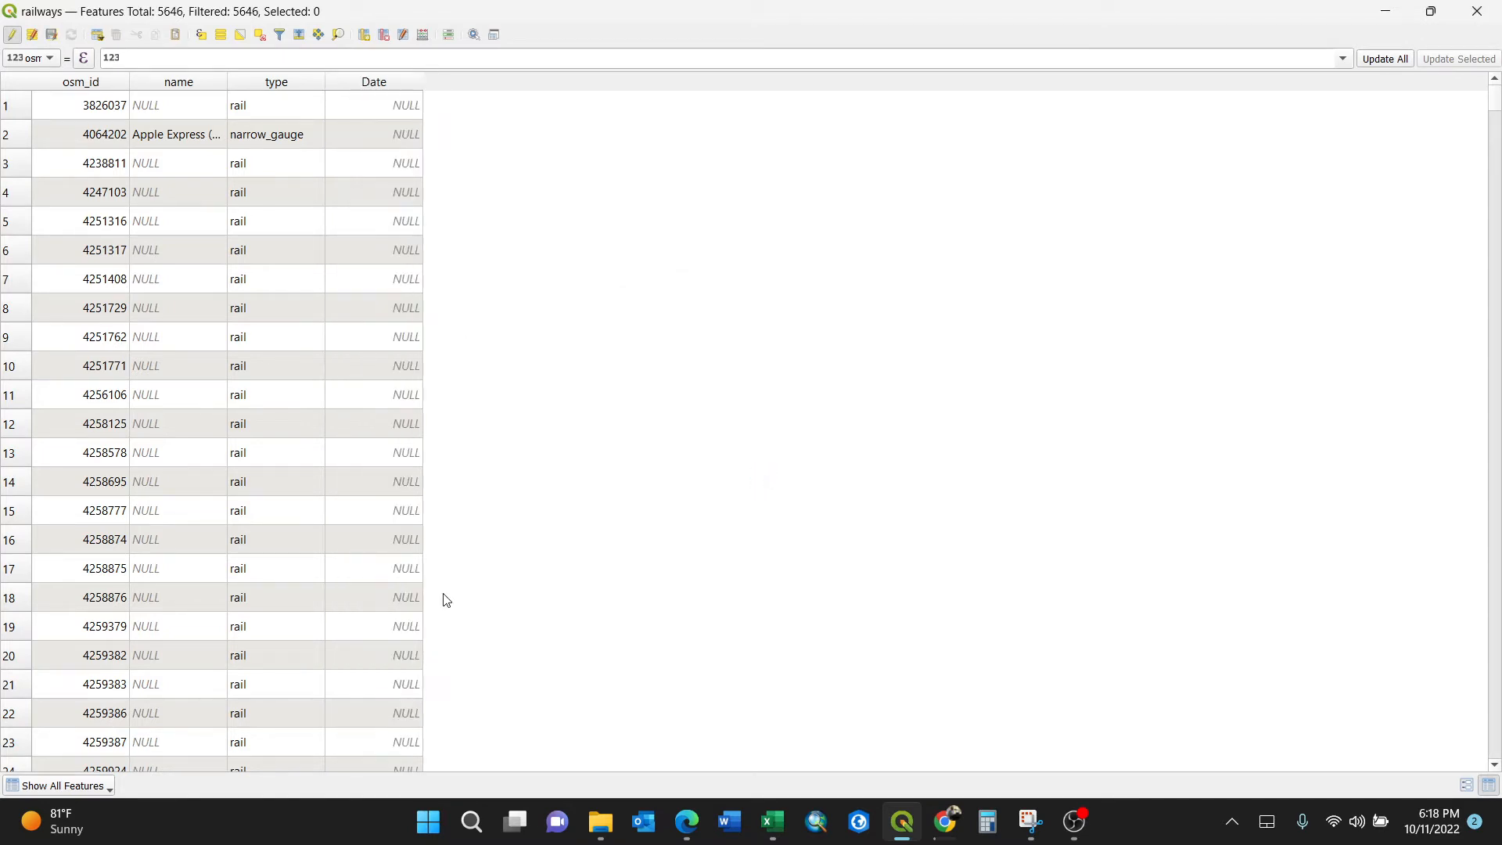
mouse_move(448, 359)
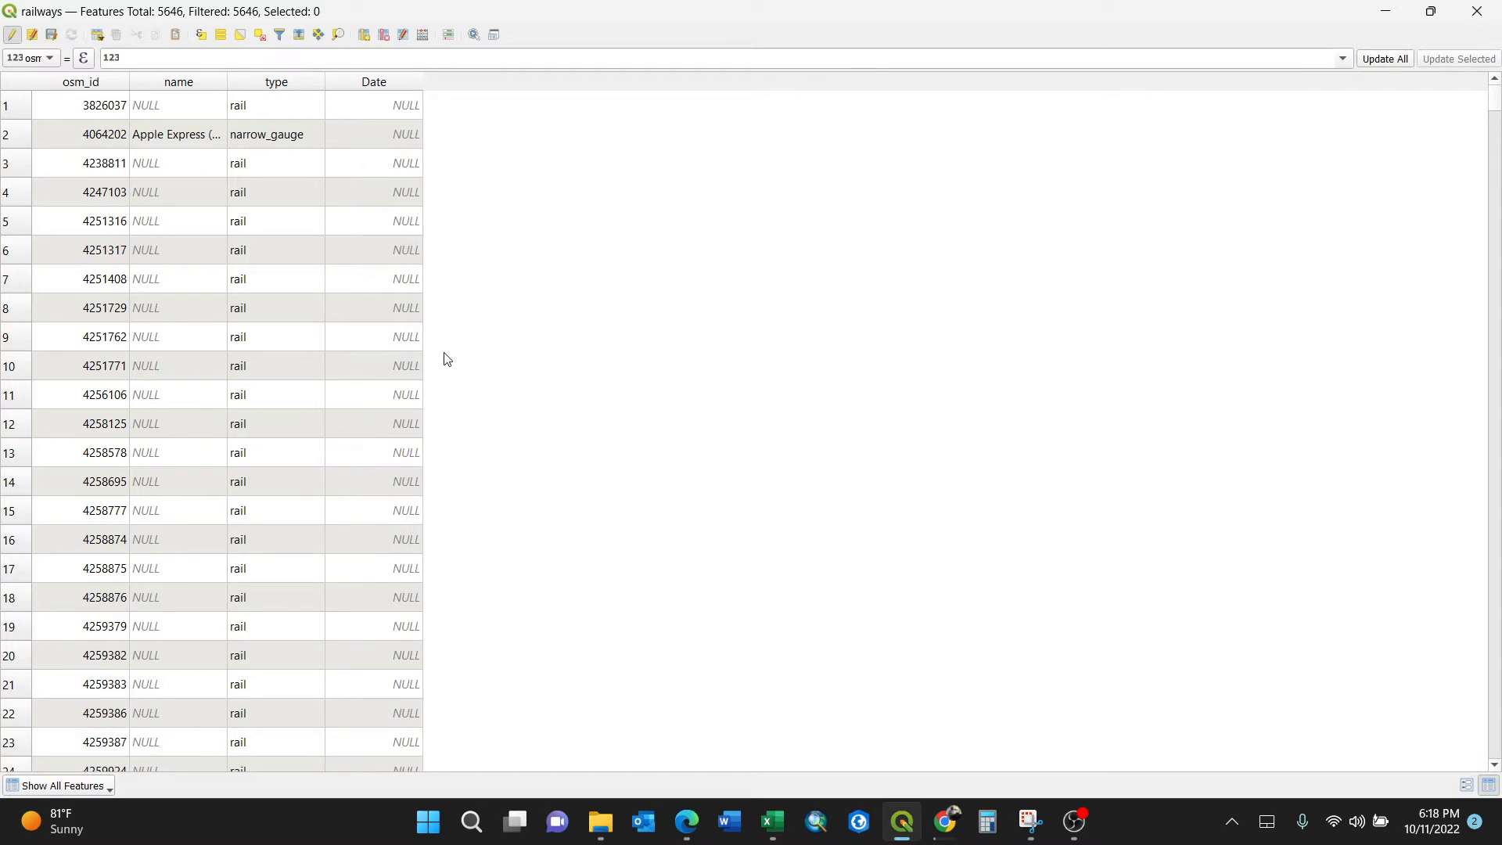
mouse_move(444, 363)
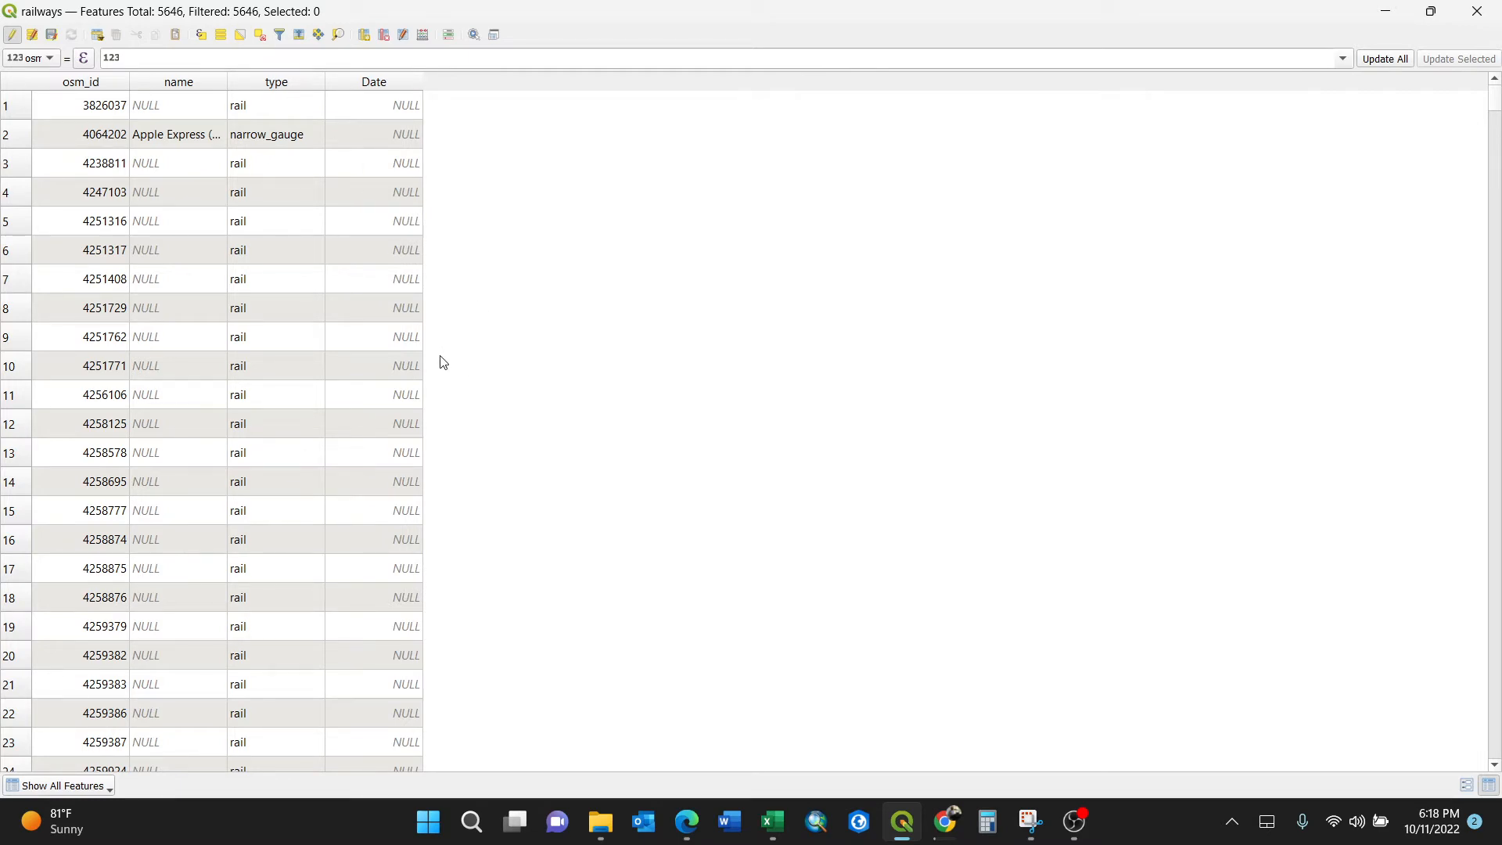
mouse_move(425, 364)
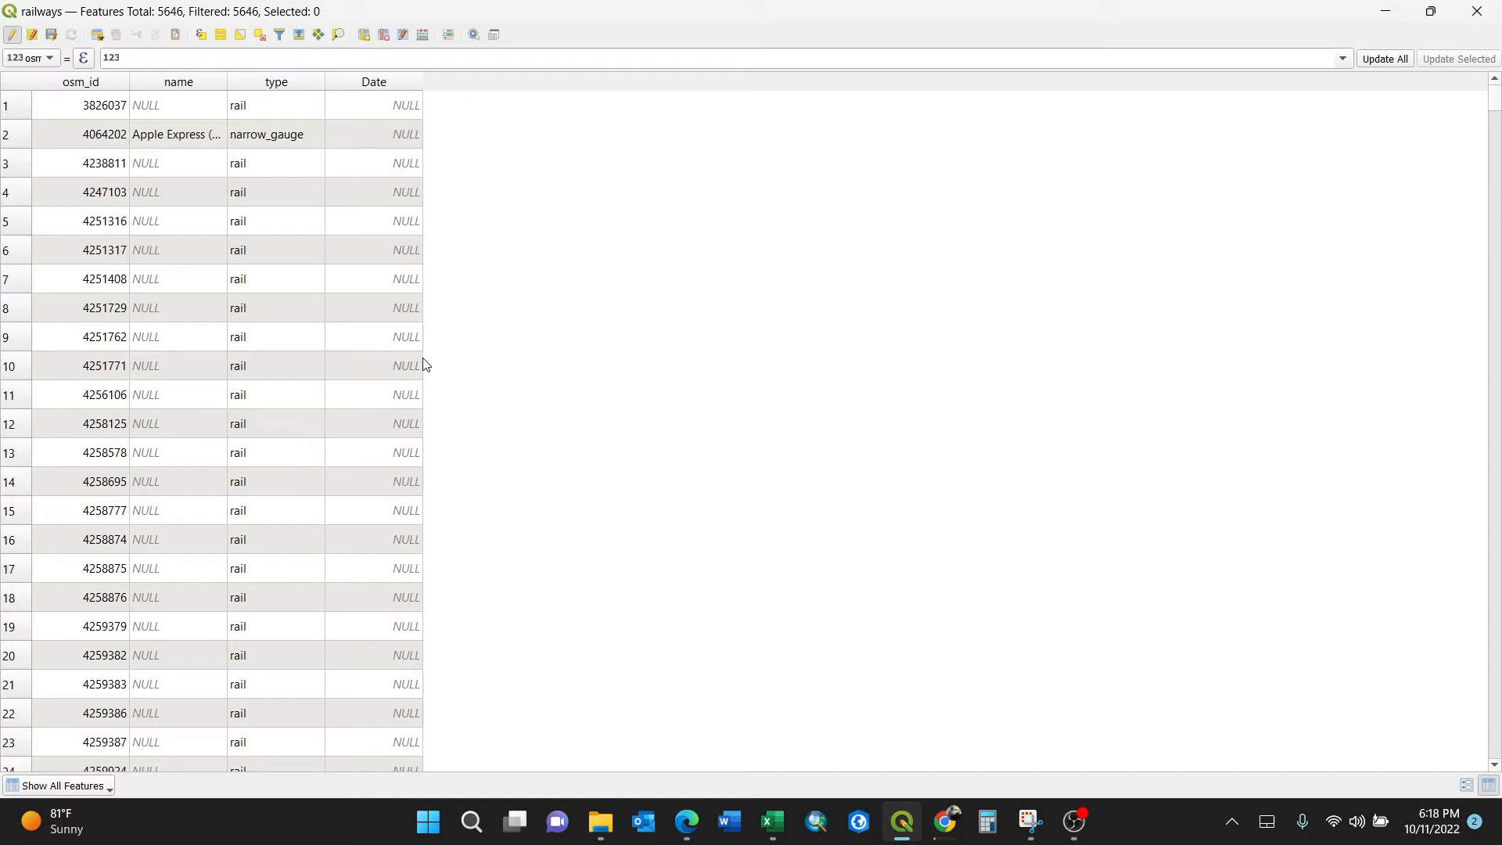
mouse_move(424, 351)
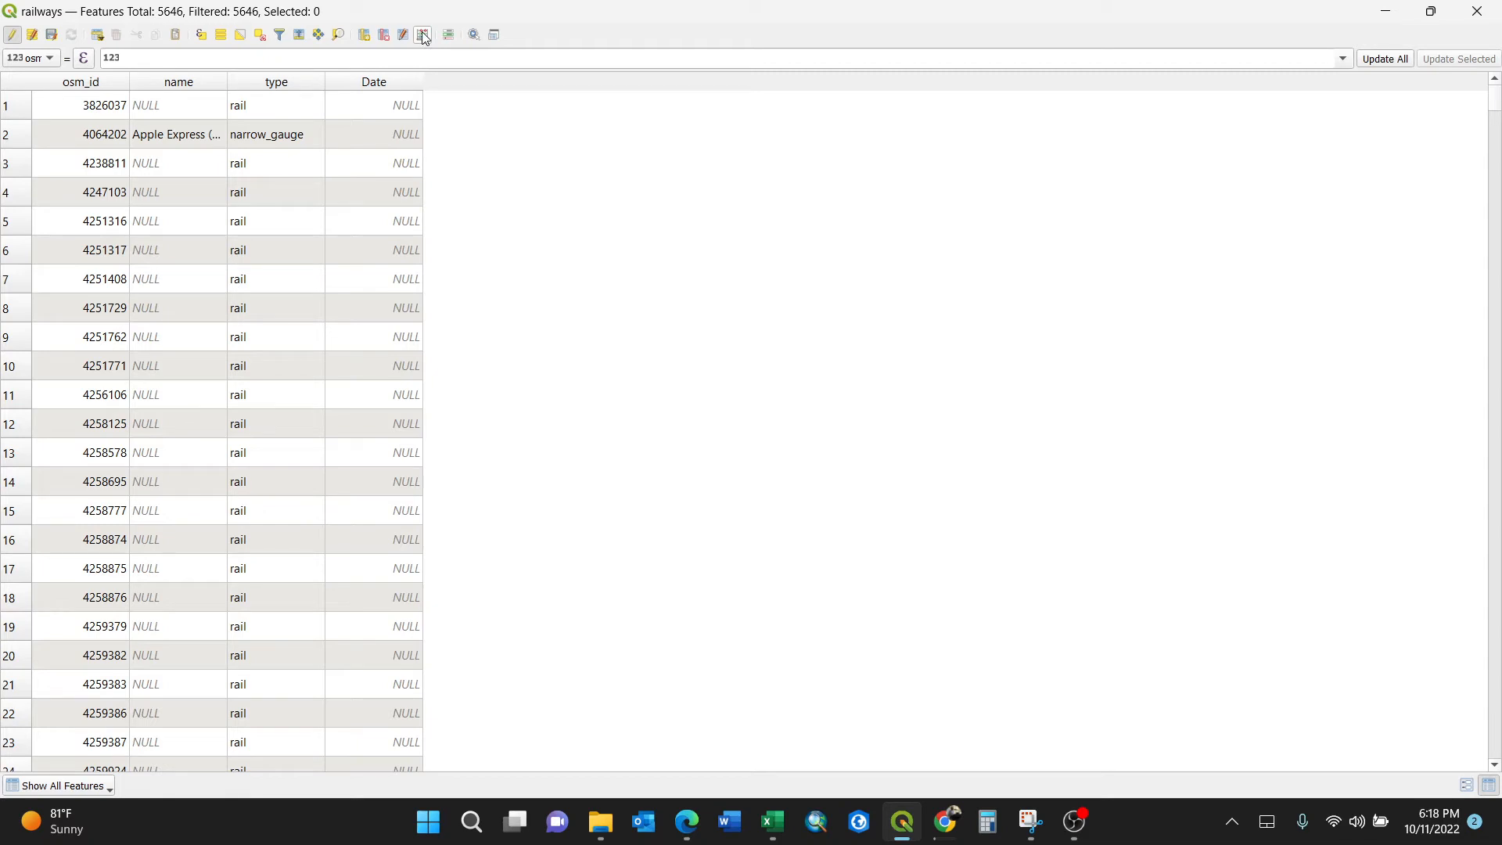
- Open the Field Calculator set to update the existing Date field
click(422, 36)
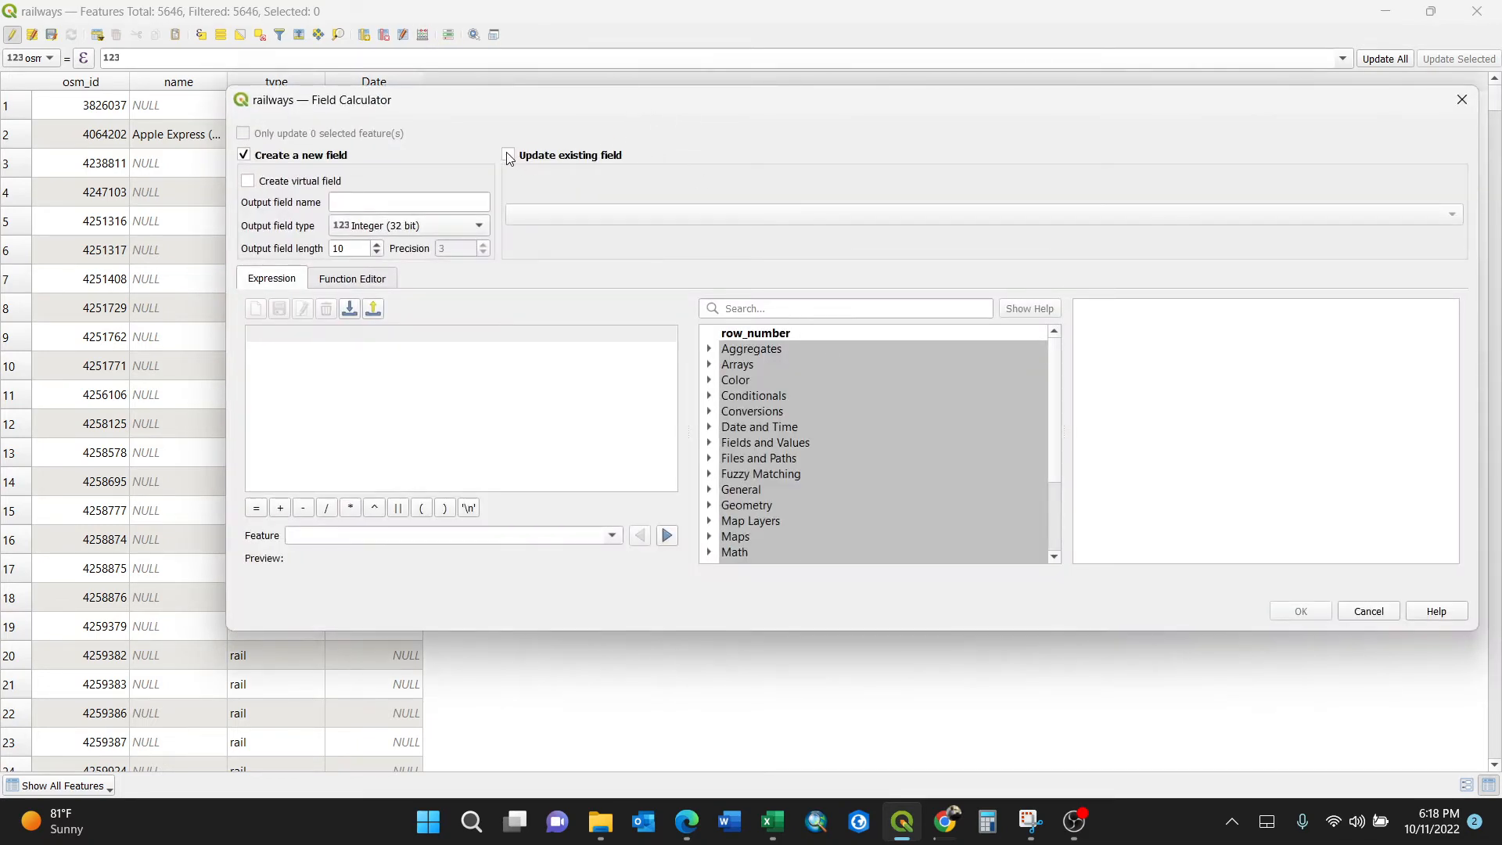
click(507, 155)
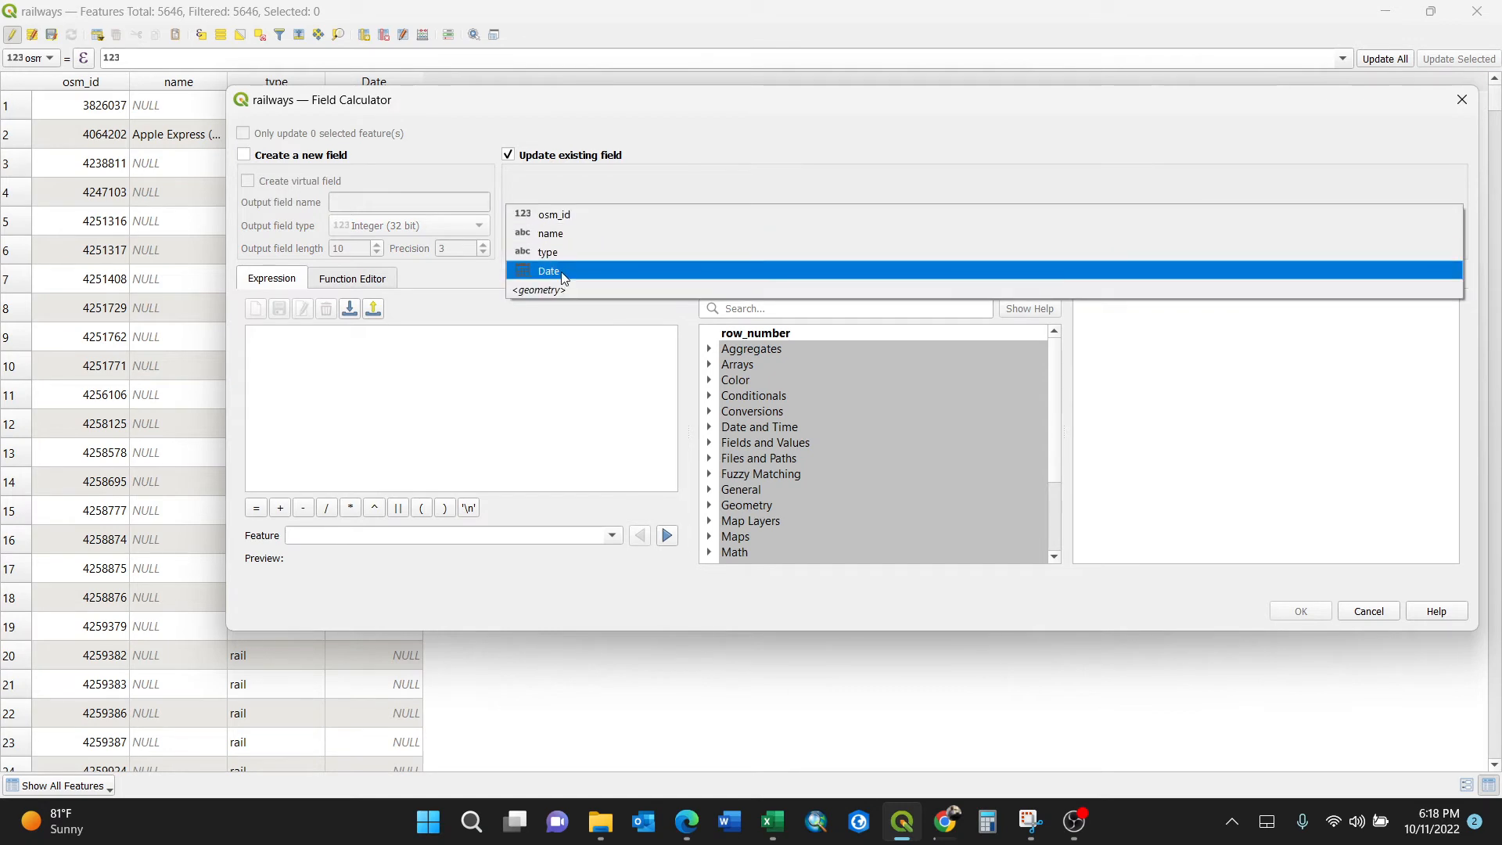
click(548, 270)
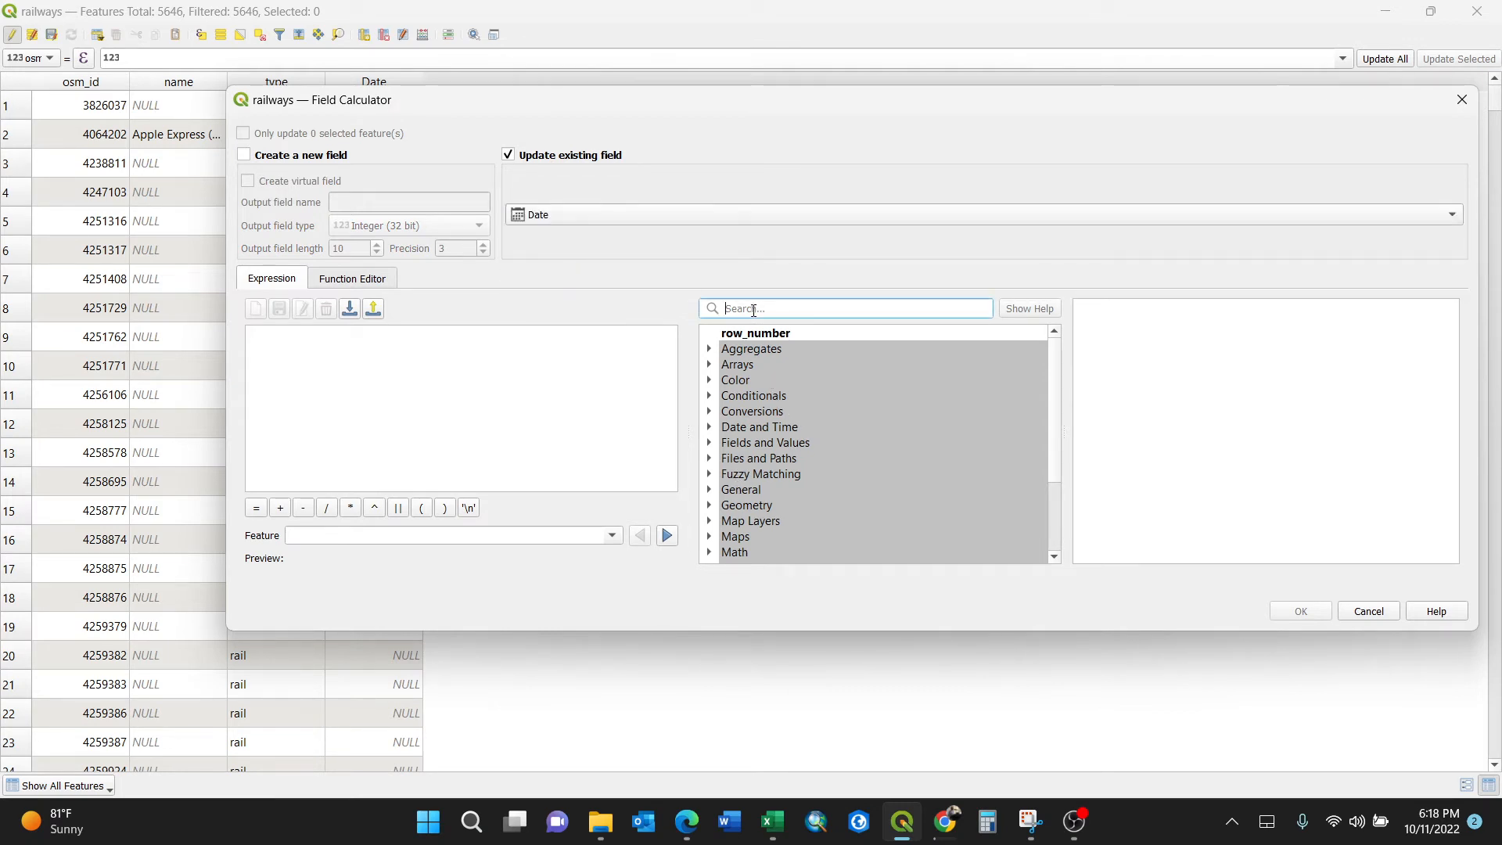
mouse_move(750, 460)
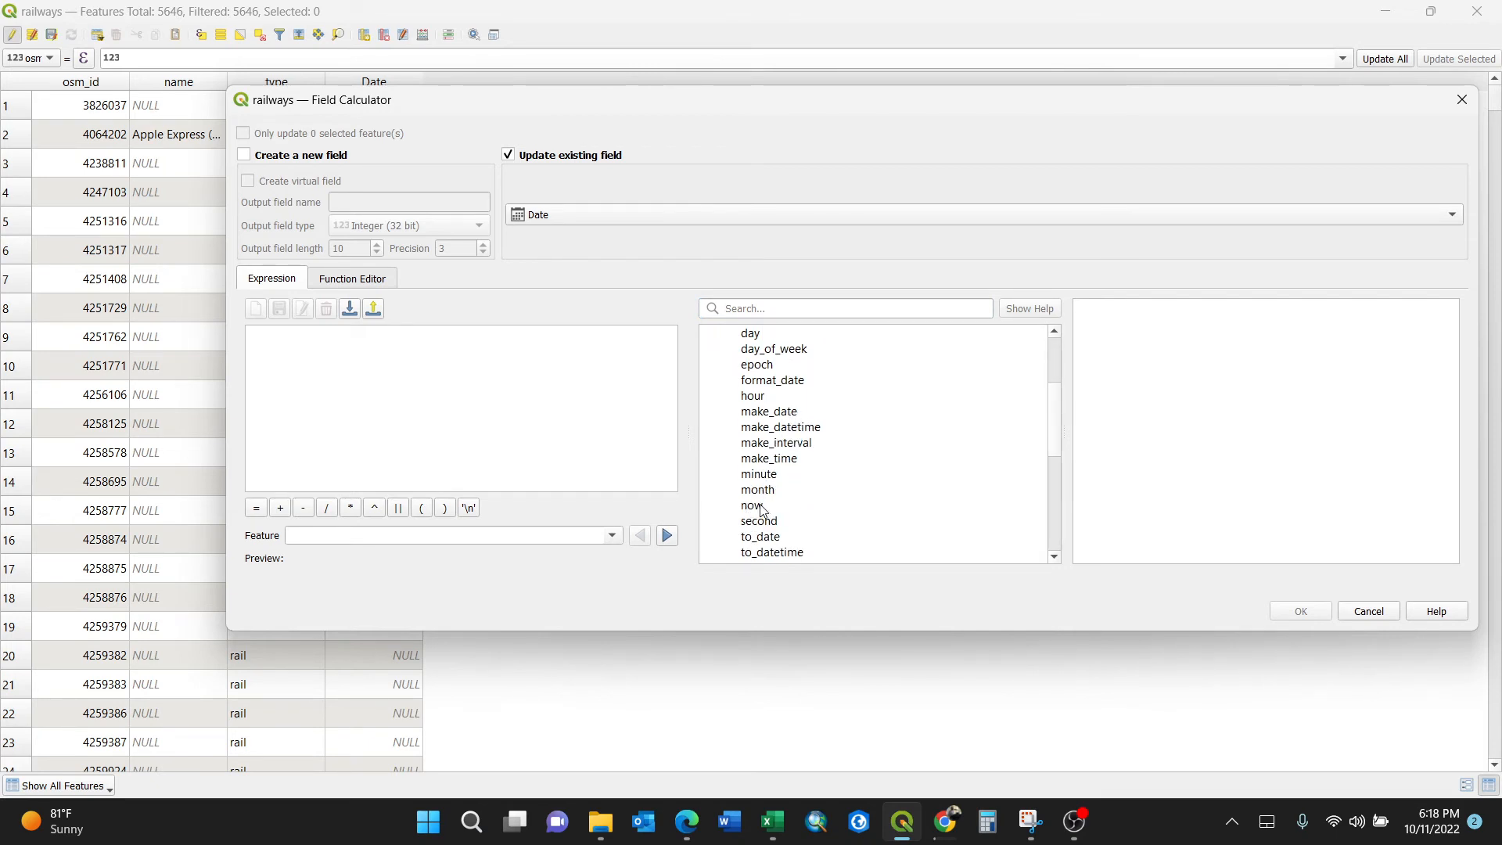
- Fill the Date field for all features using the now() expression
double_click(750, 505)
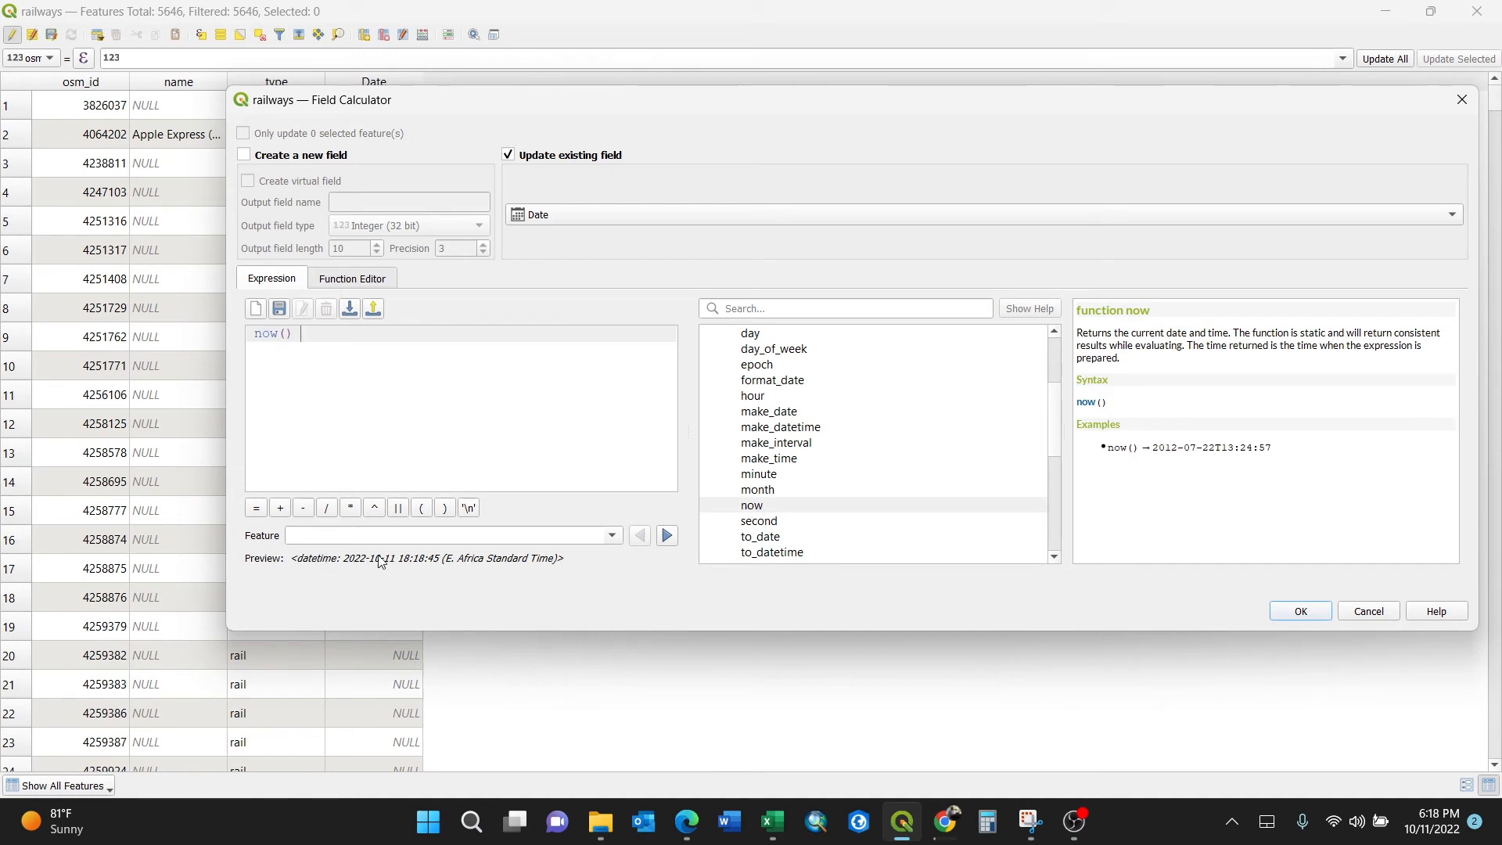
mouse_move(770, 454)
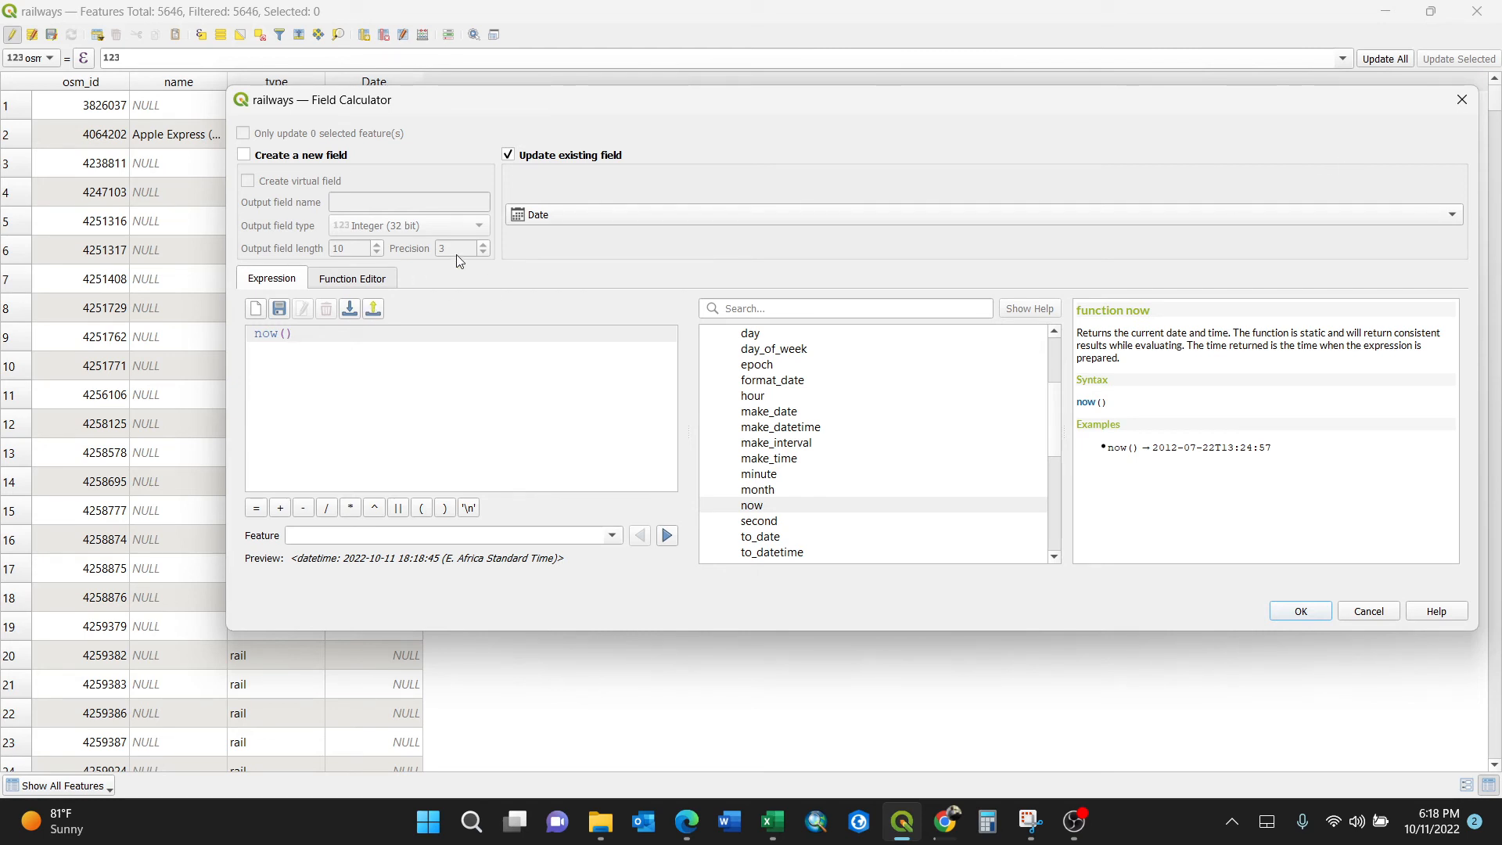
mouse_move(1307, 628)
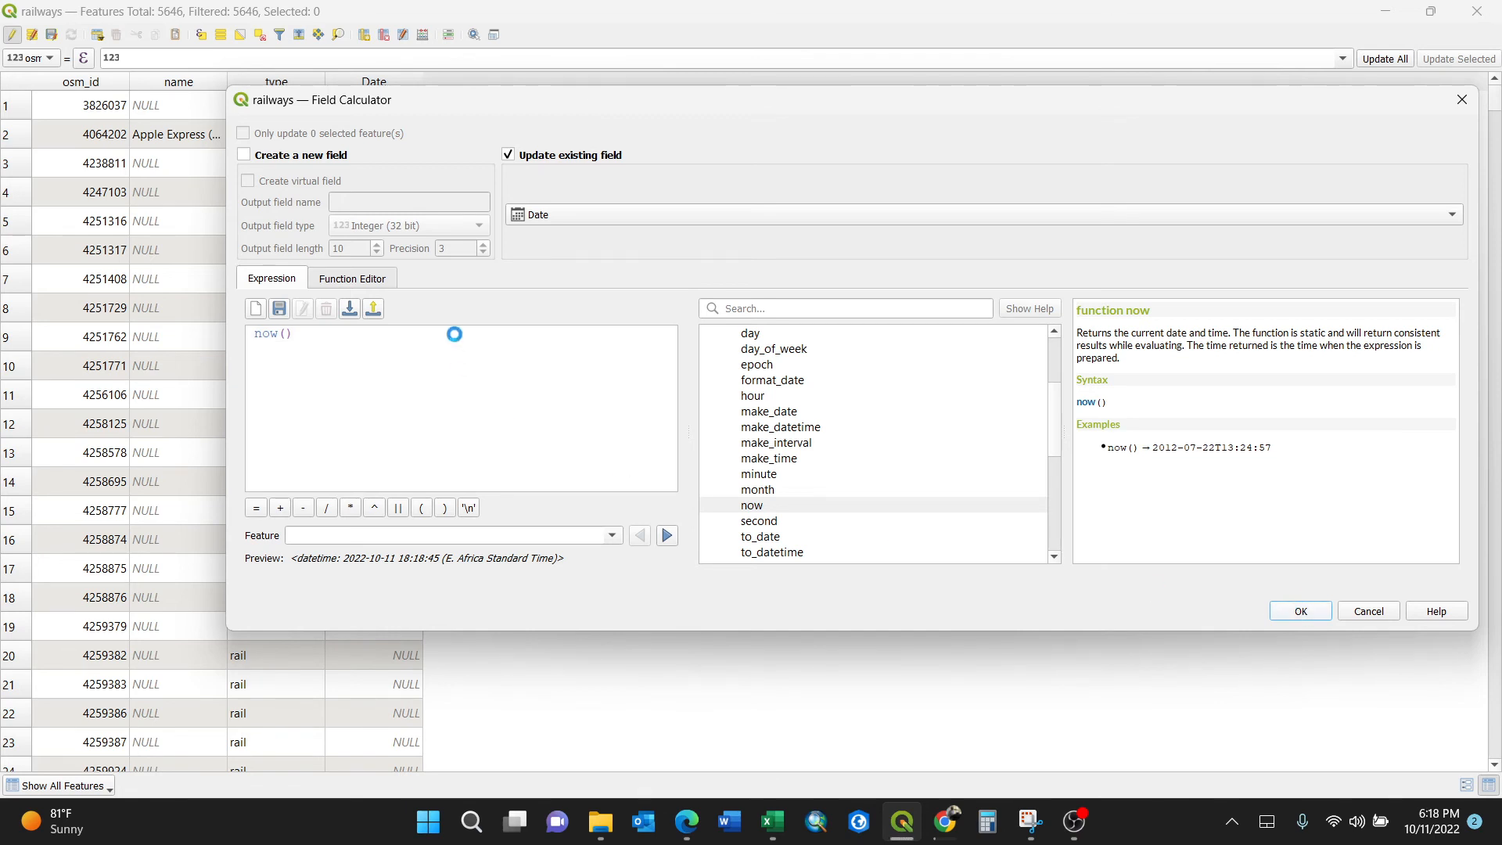
click(1300, 611)
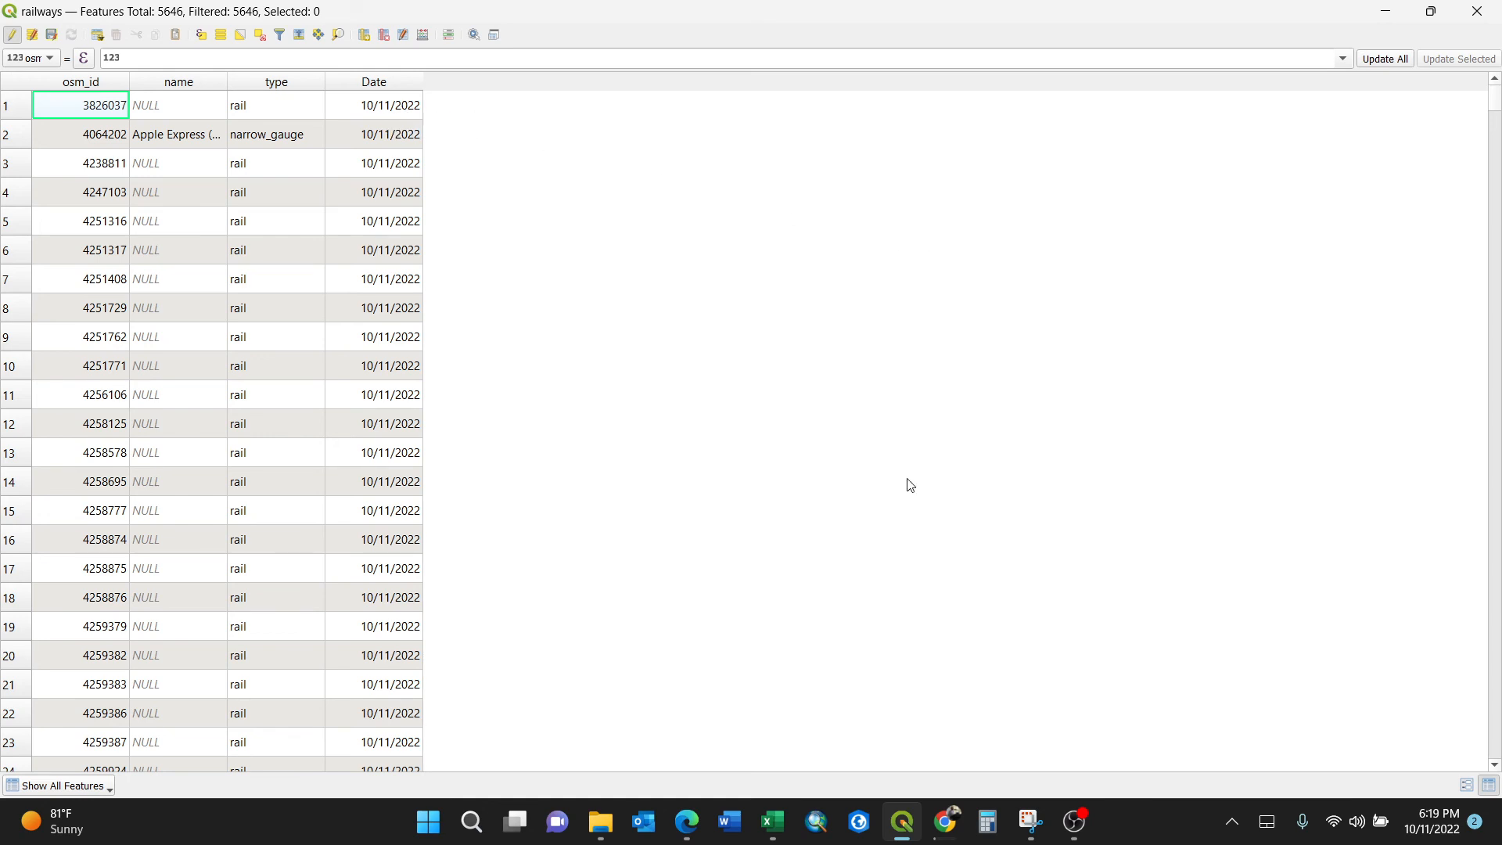
mouse_move(581, 338)
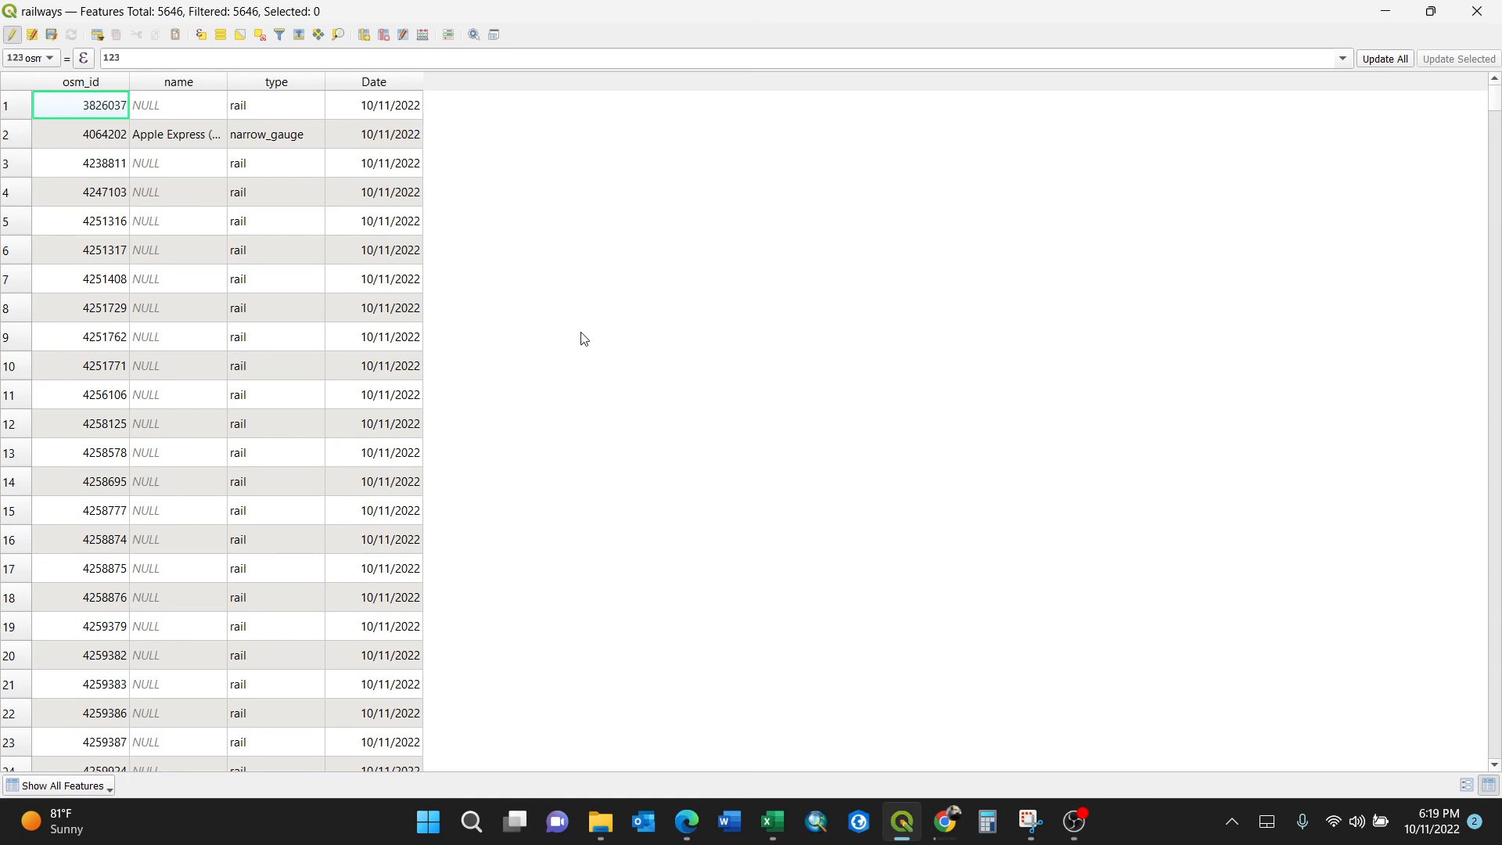
mouse_move(556, 356)
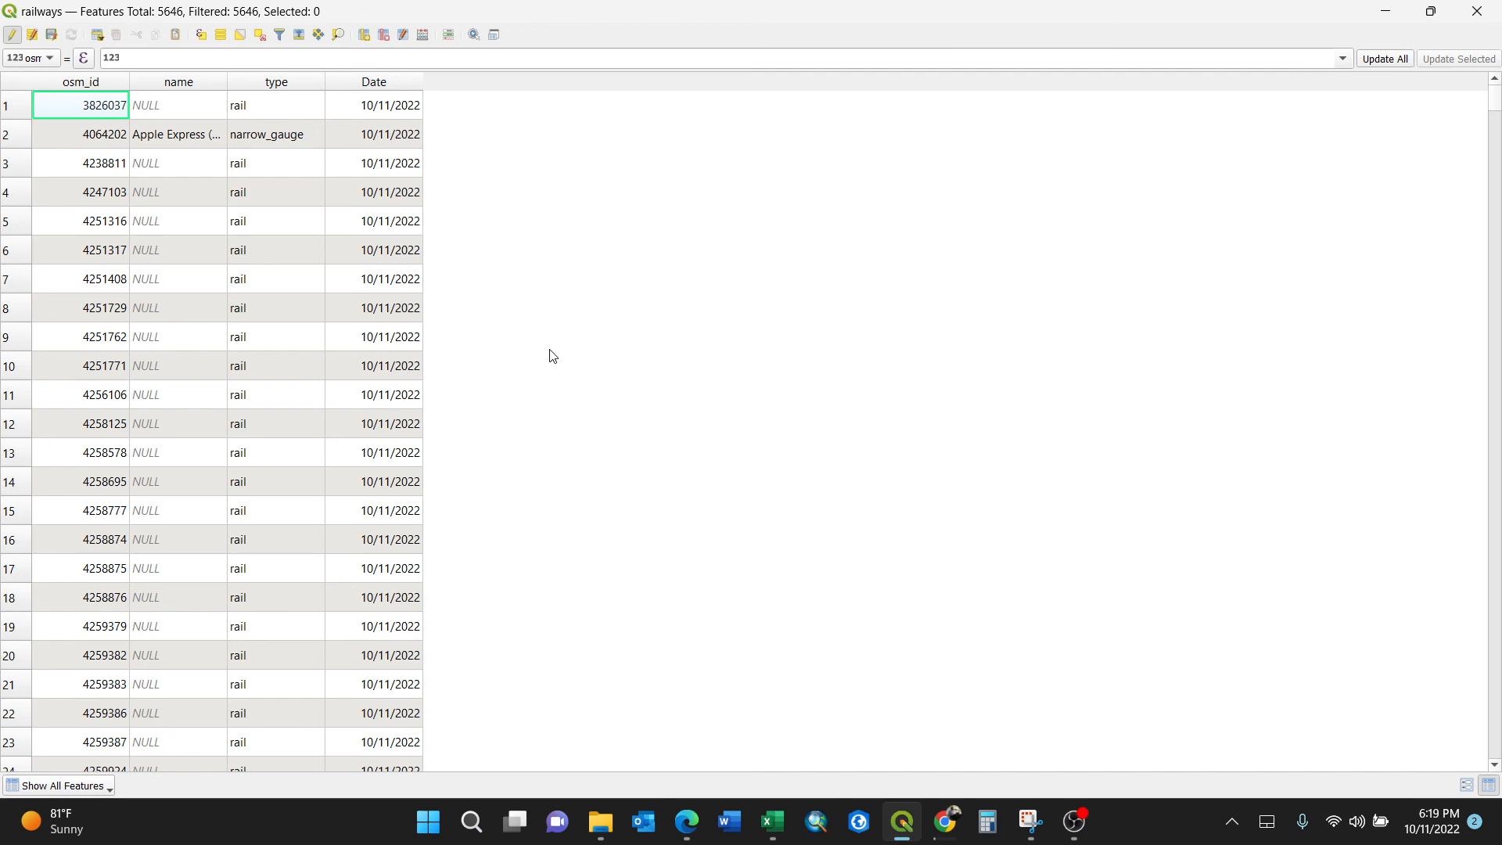
mouse_move(546, 356)
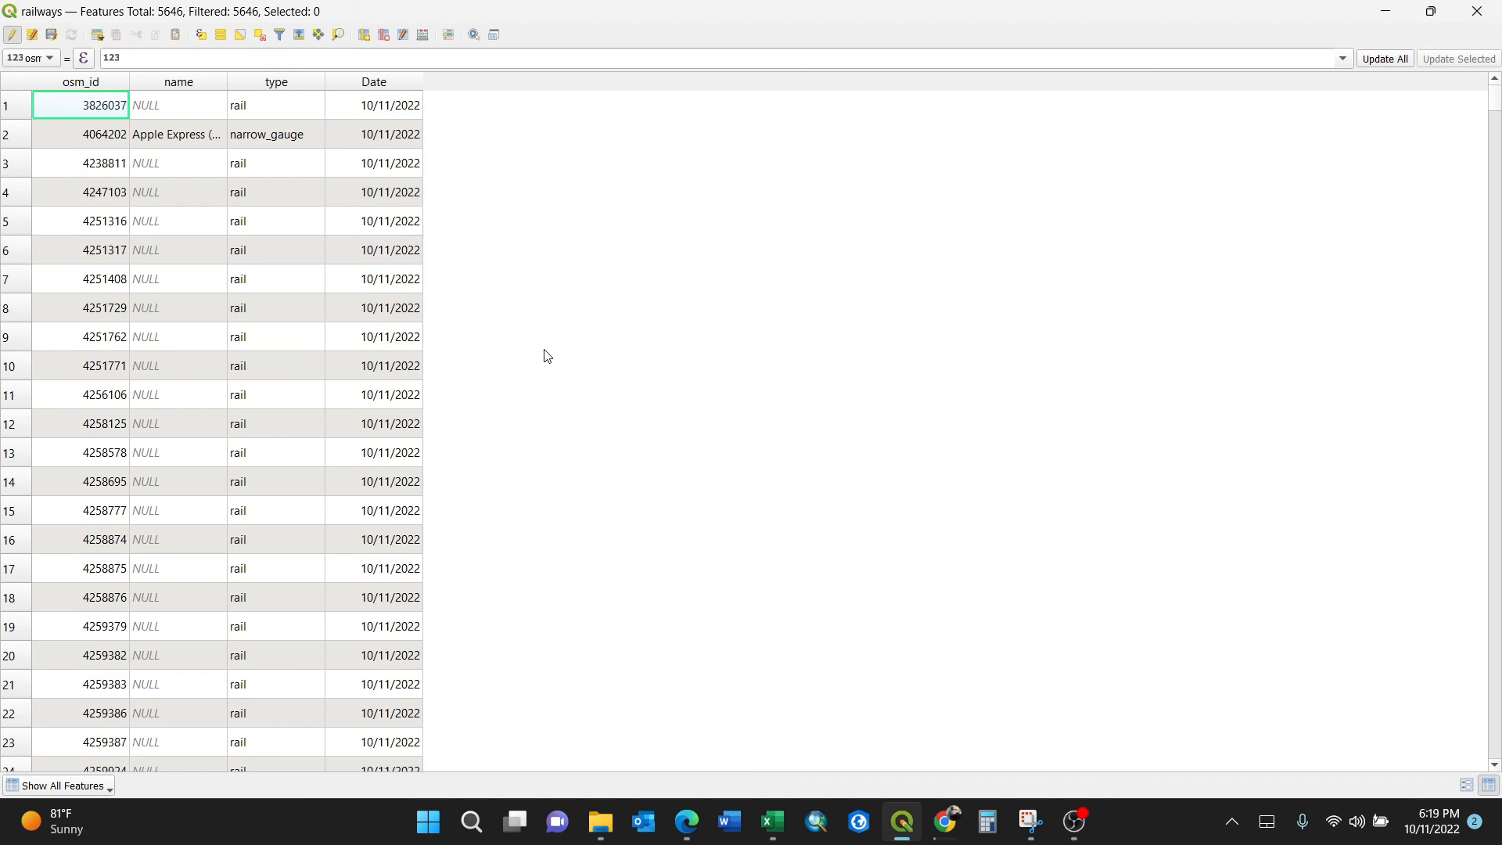
mouse_move(835, 347)
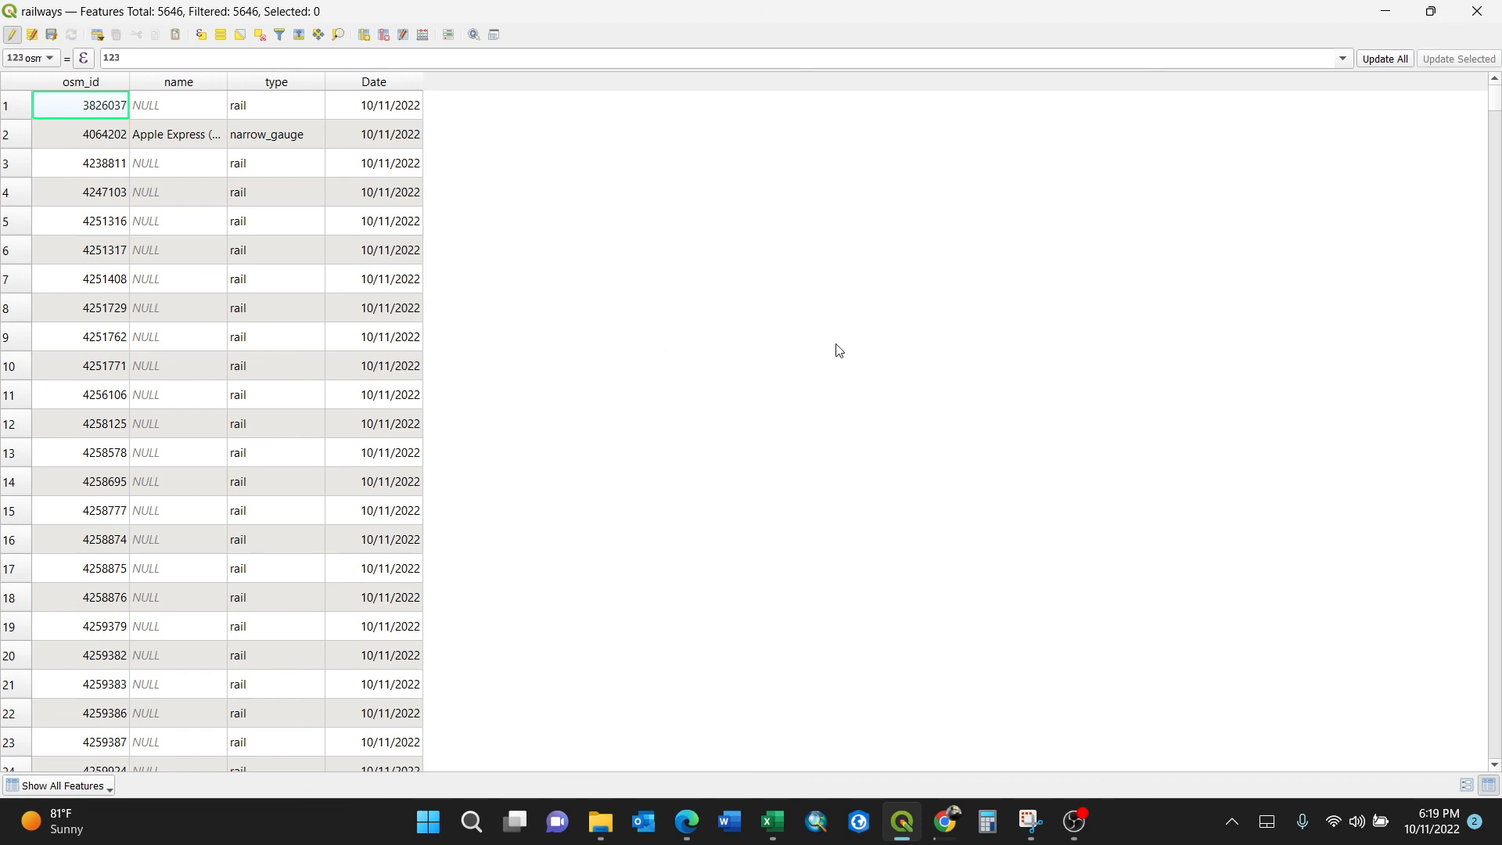
mouse_move(959, 338)
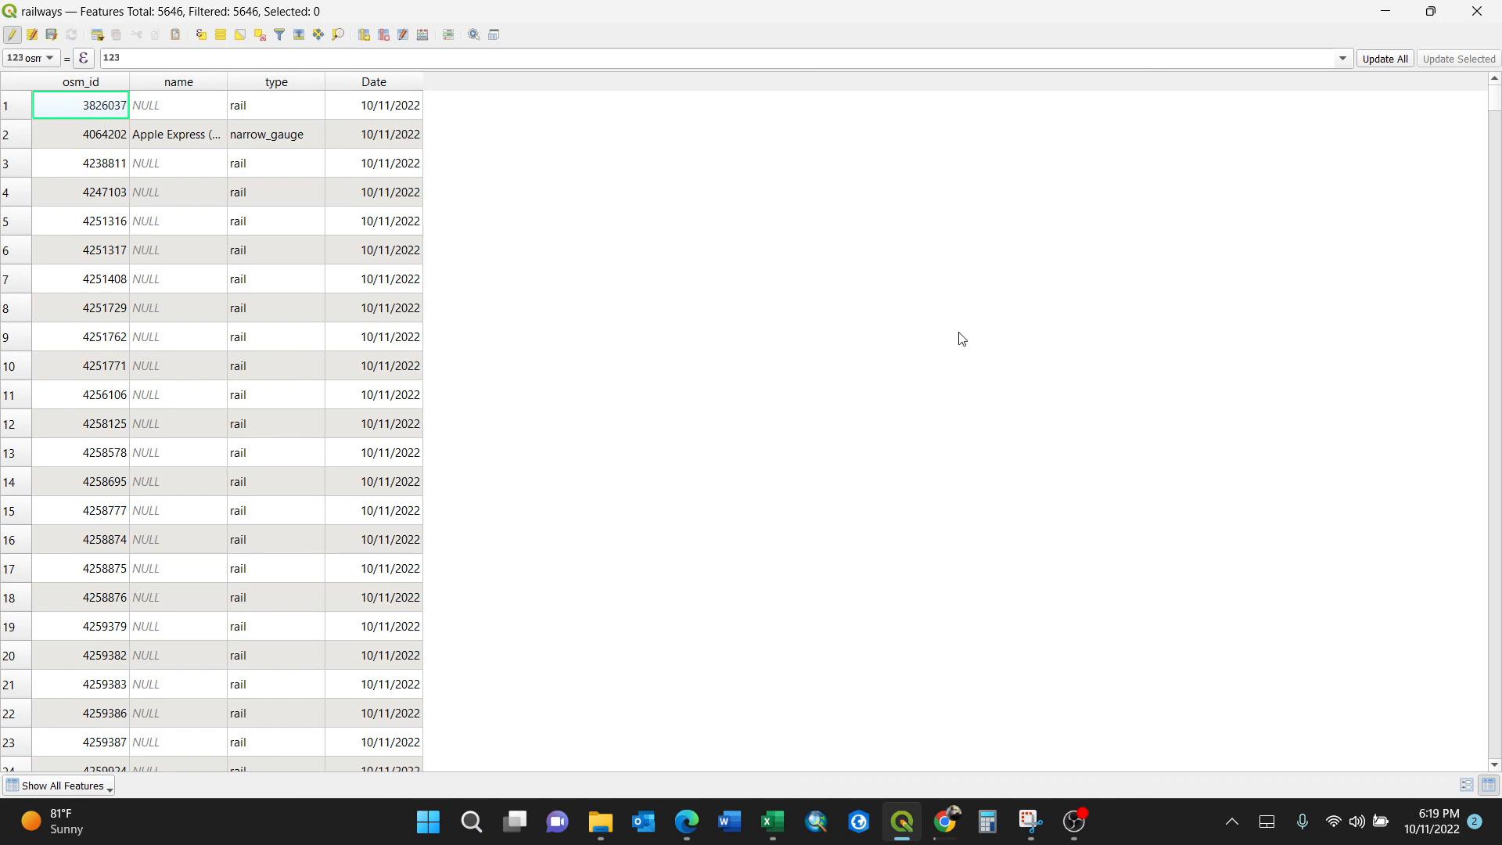